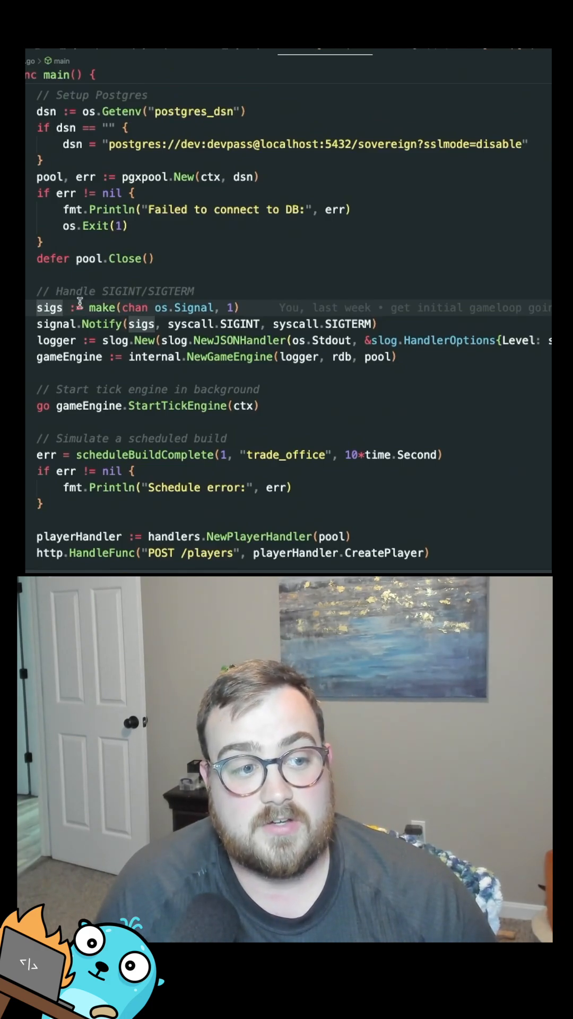
double_click(48, 308)
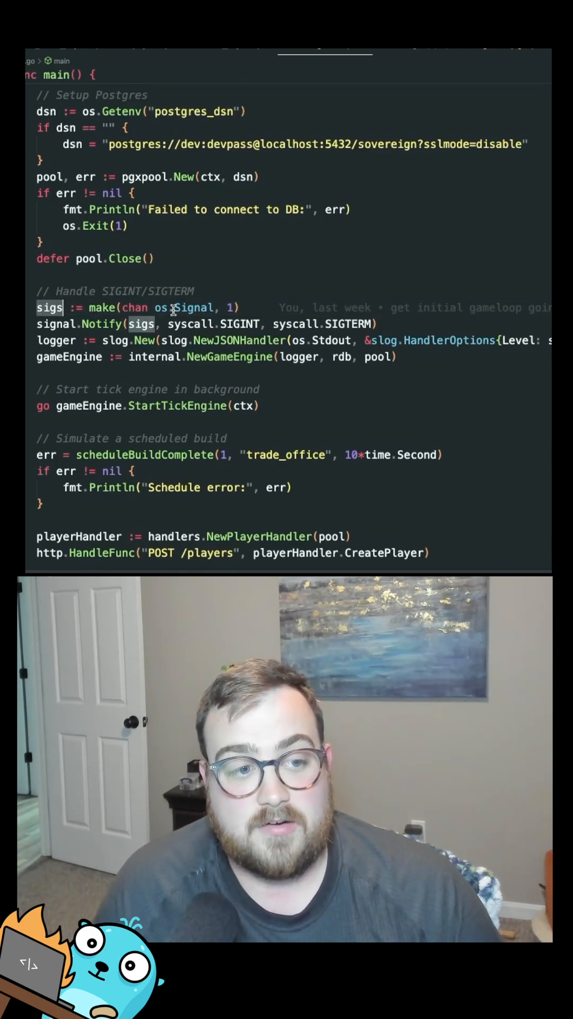
mouse_move(196, 308)
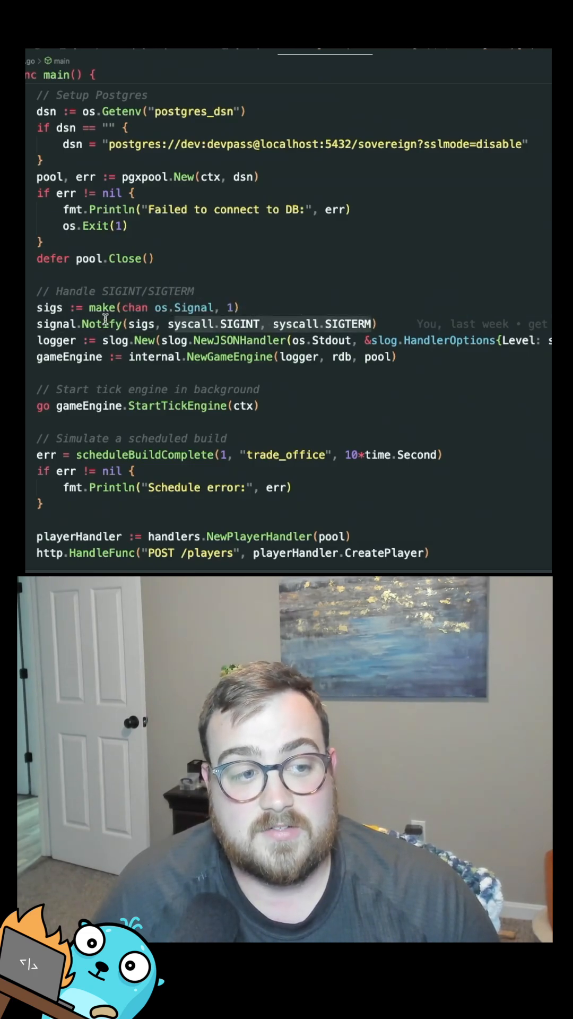
mouse_move(102, 323)
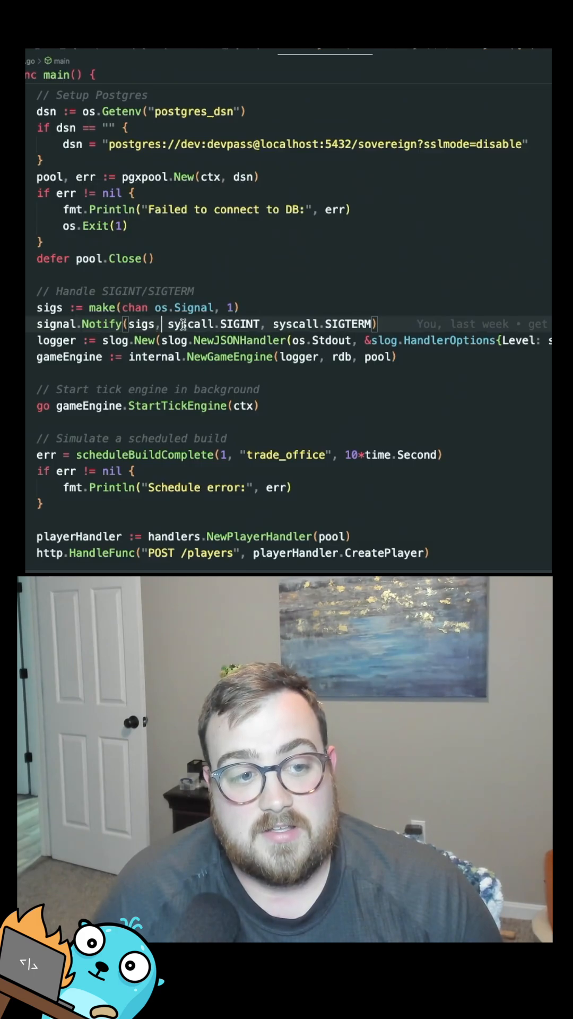
mouse_move(344, 323)
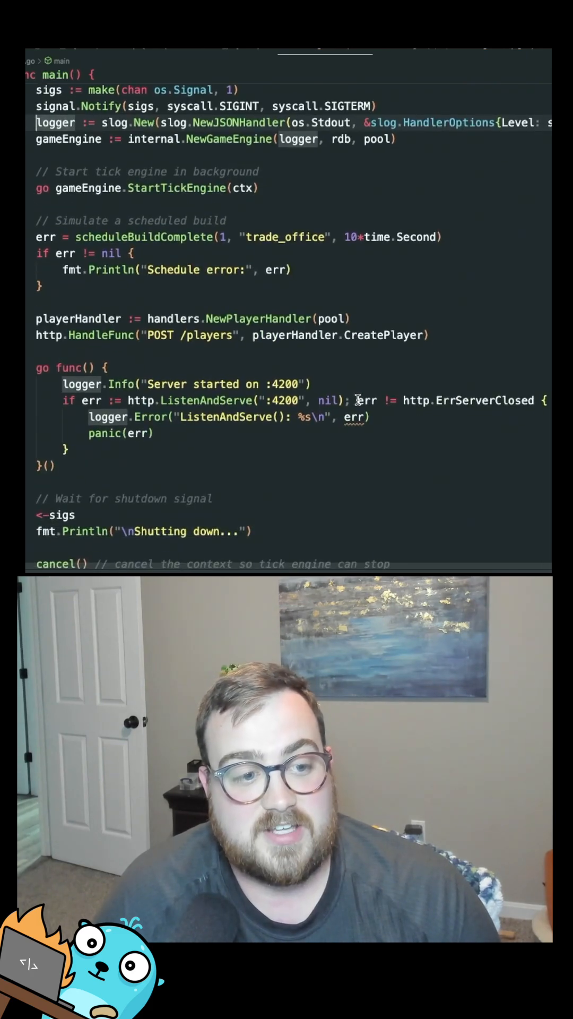
scroll("down", 3)
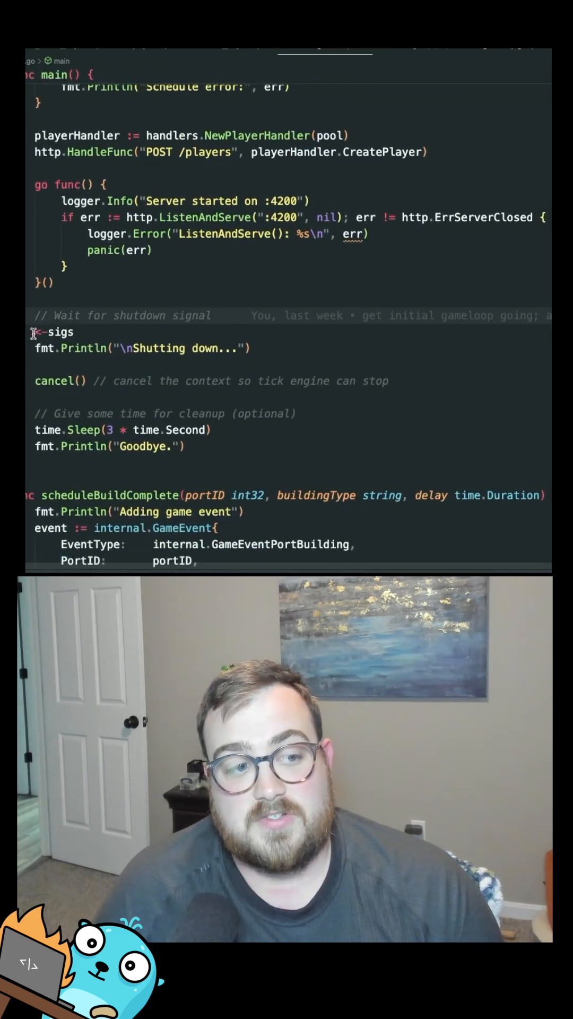
double_click(57, 332)
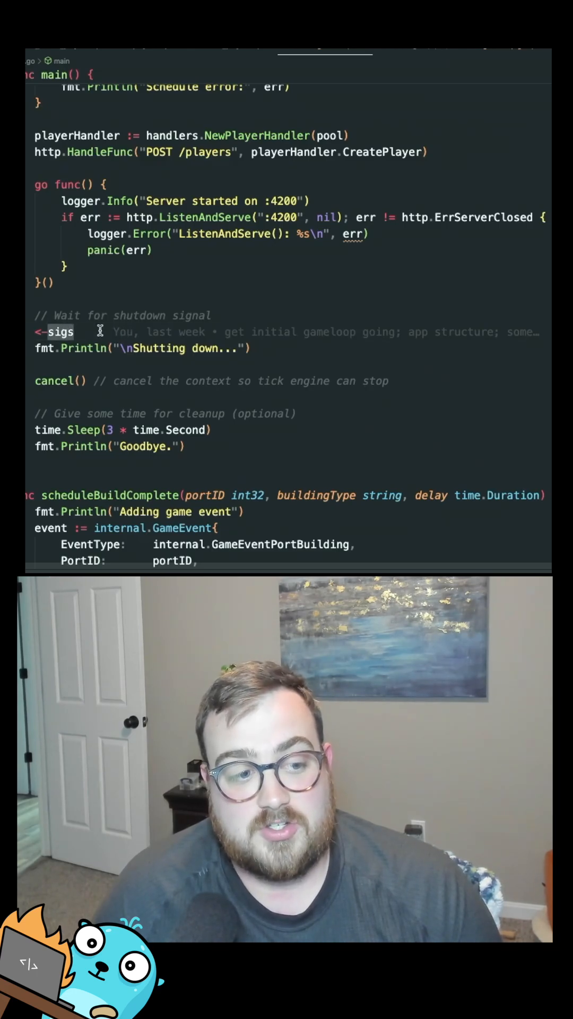
mouse_move(61, 331)
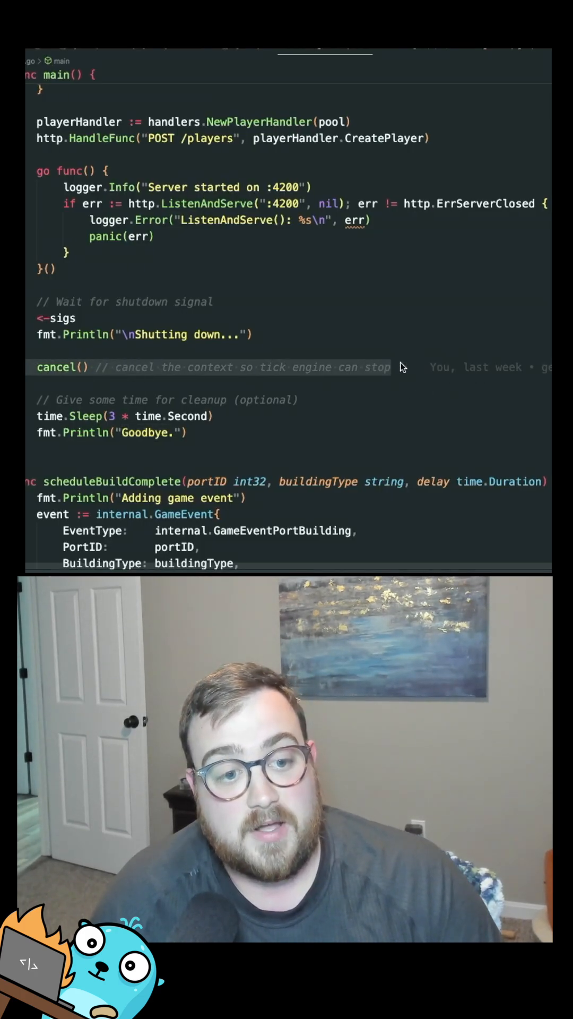
double_click(378, 367)
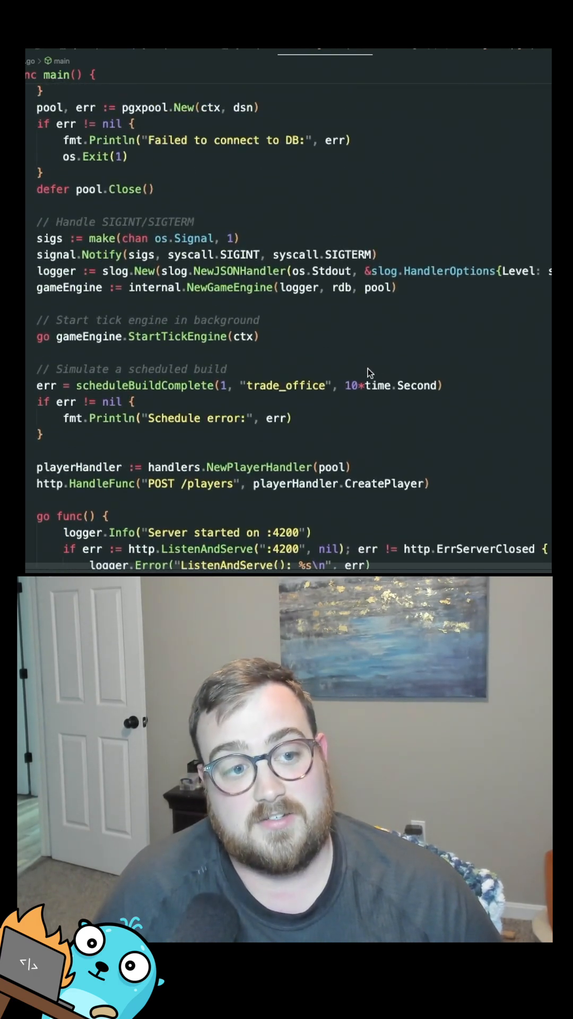
scroll("down", 3)
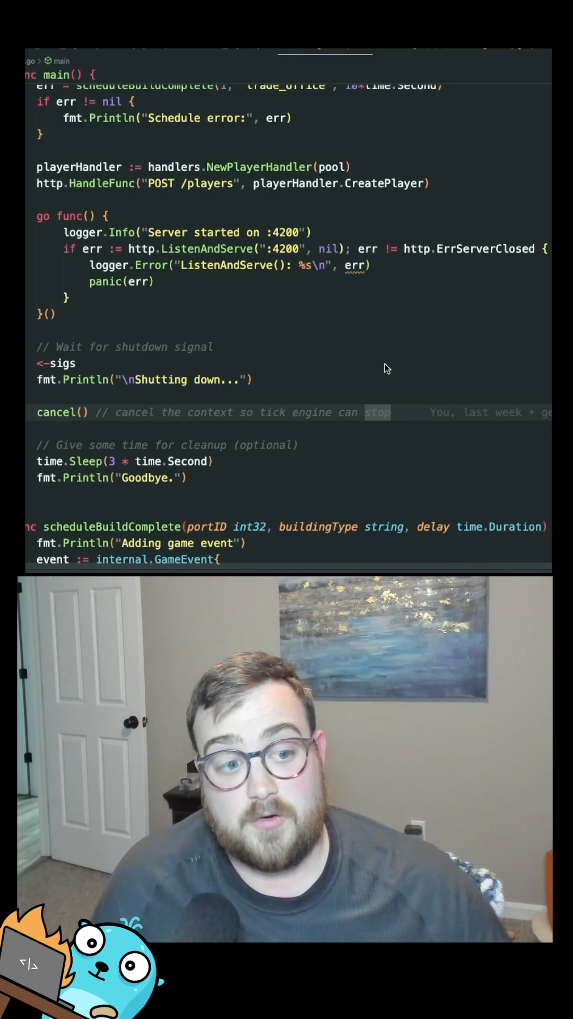